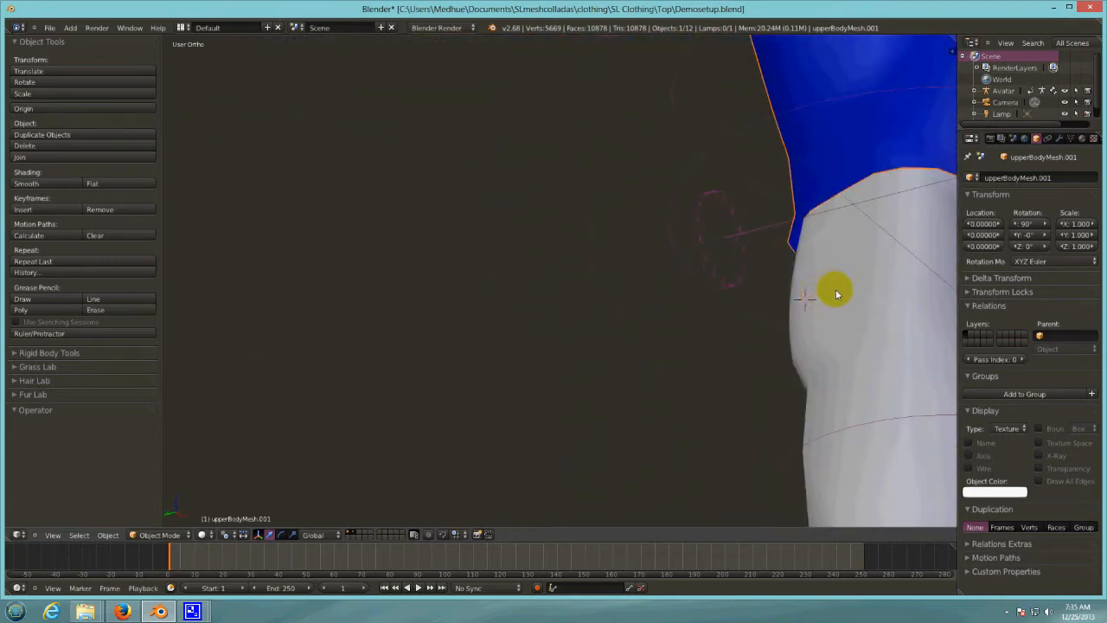
mouse_move(833, 333)
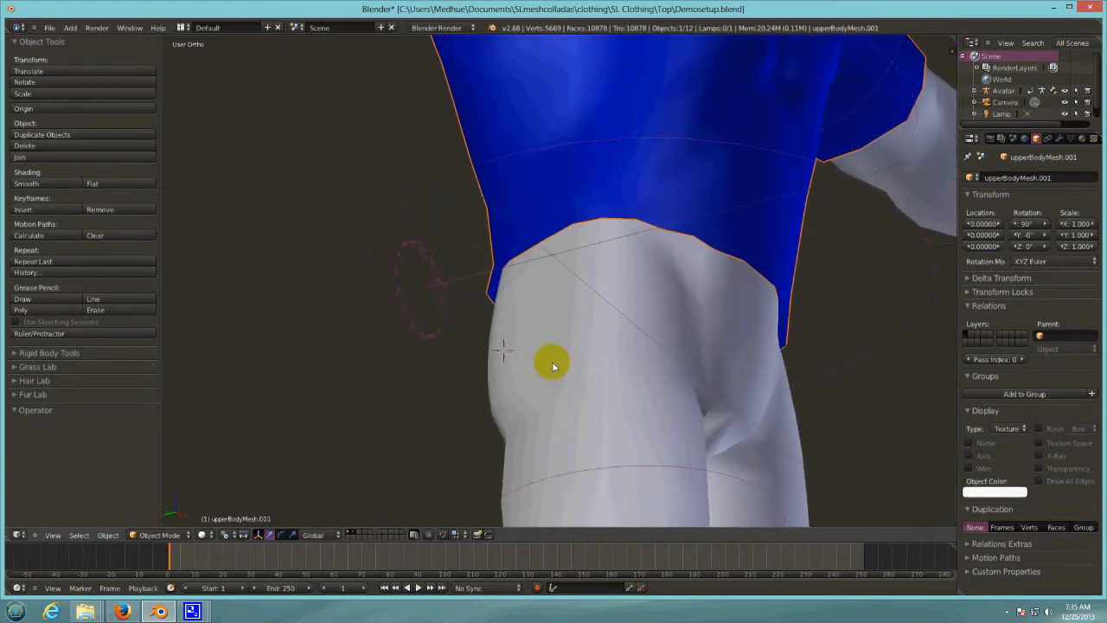
Zoom into the brown shirt's see-through sleeve opening, then fit the whole snapshot to the window.
left_click_drag(554, 363, 748, 358)
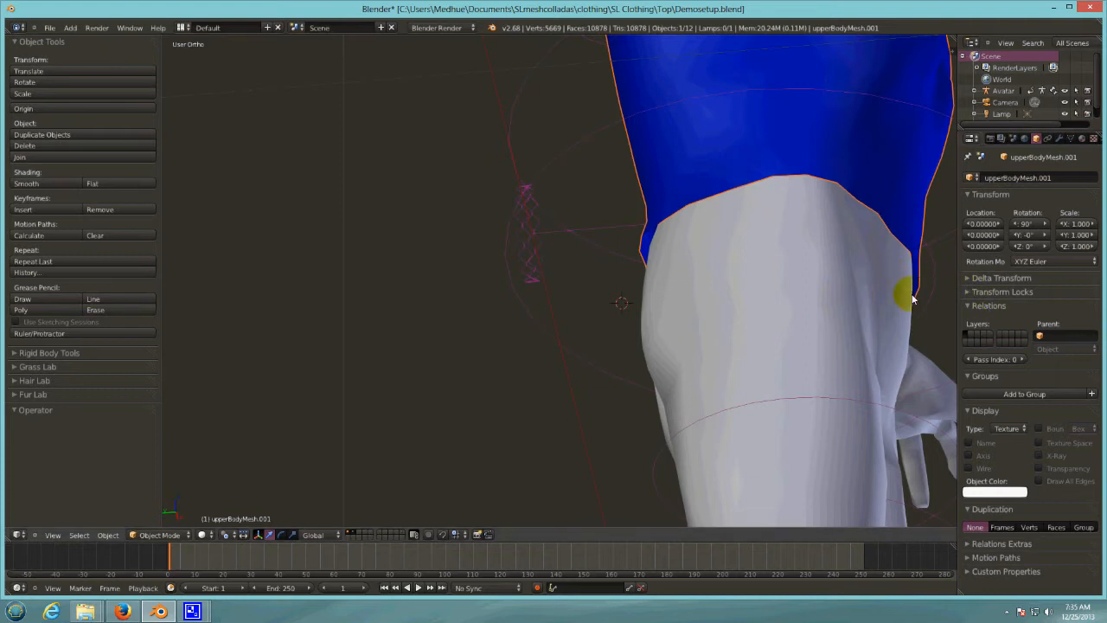
mouse_move(912, 285)
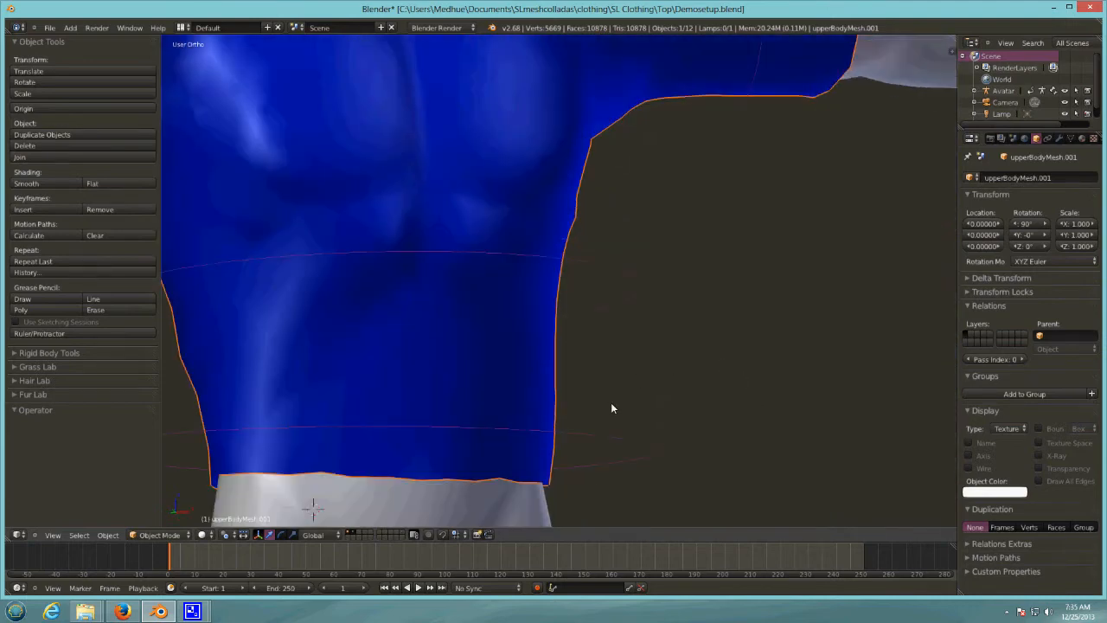
scroll("down", 3)
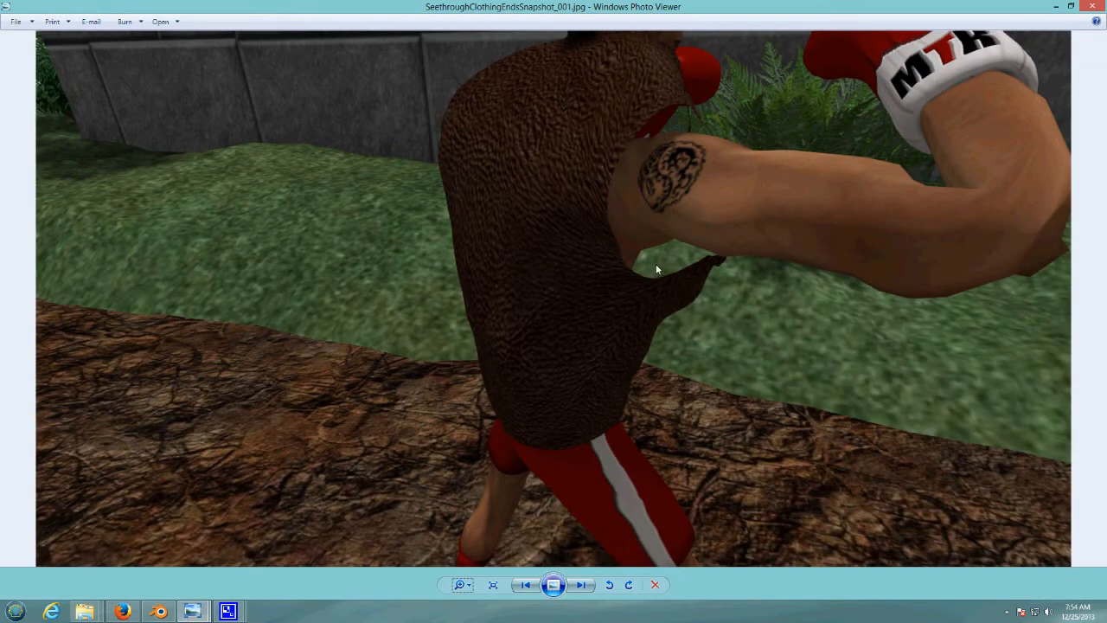
mouse_move(674, 320)
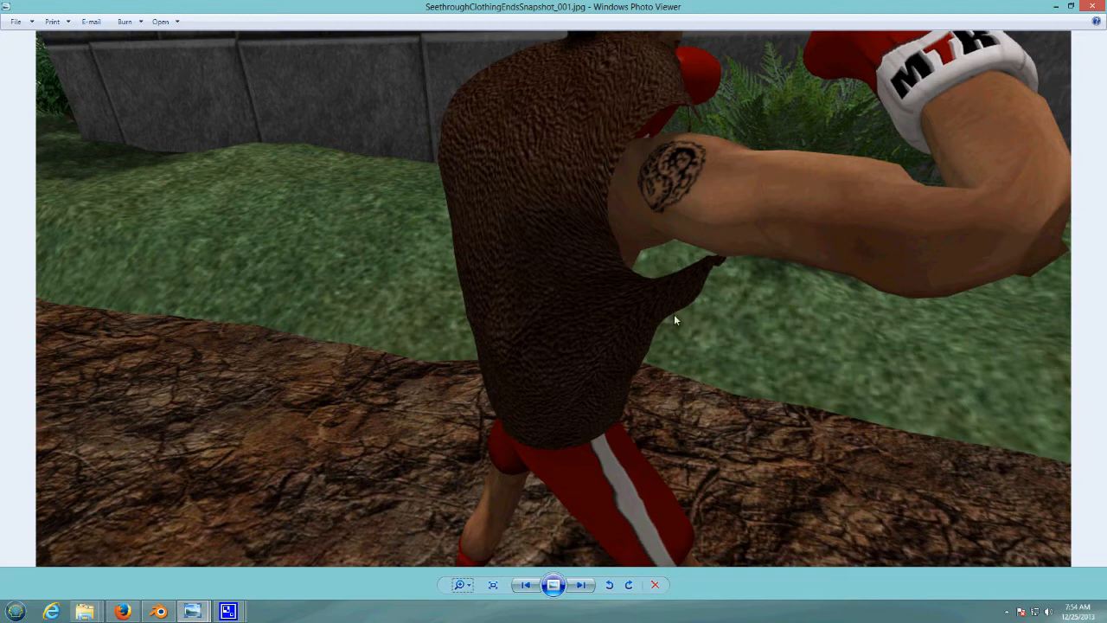
mouse_move(692, 284)
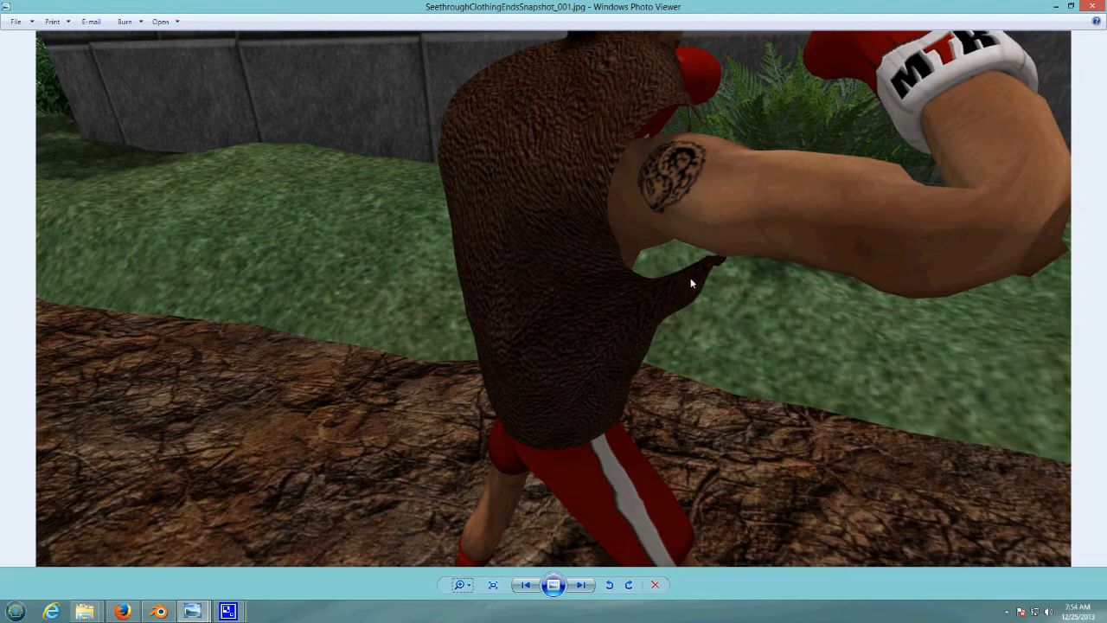
mouse_move(642, 319)
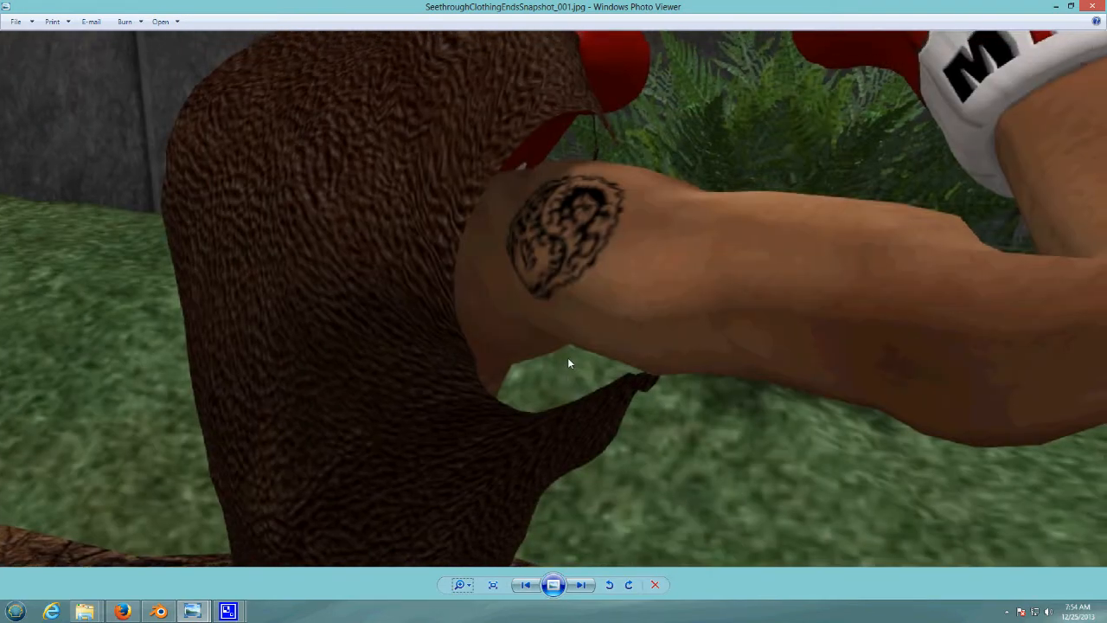
mouse_move(582, 136)
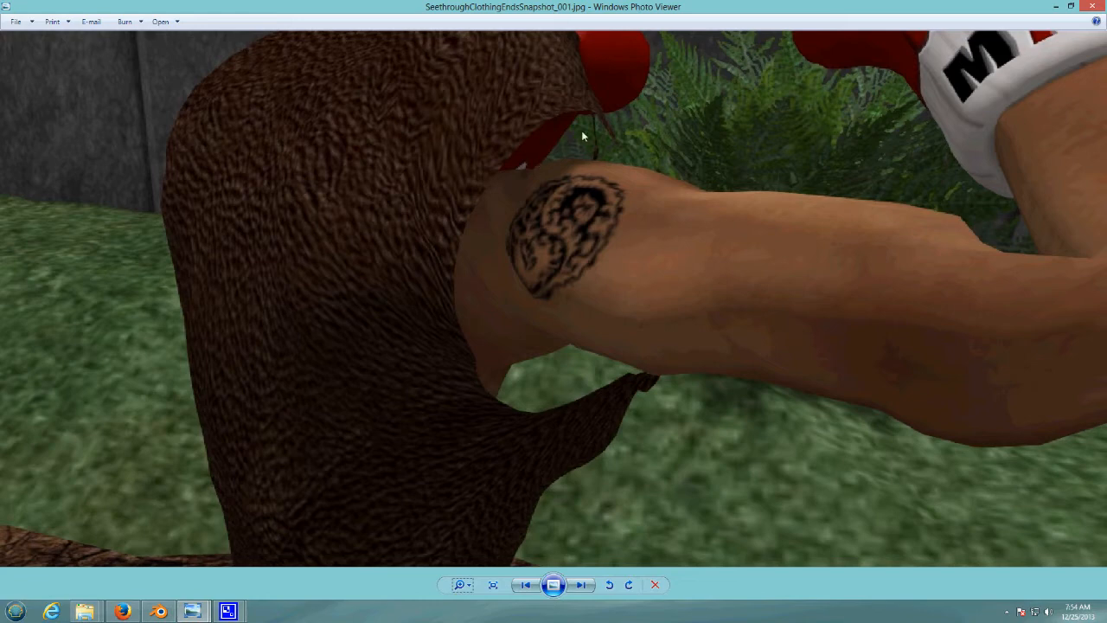
mouse_move(516, 433)
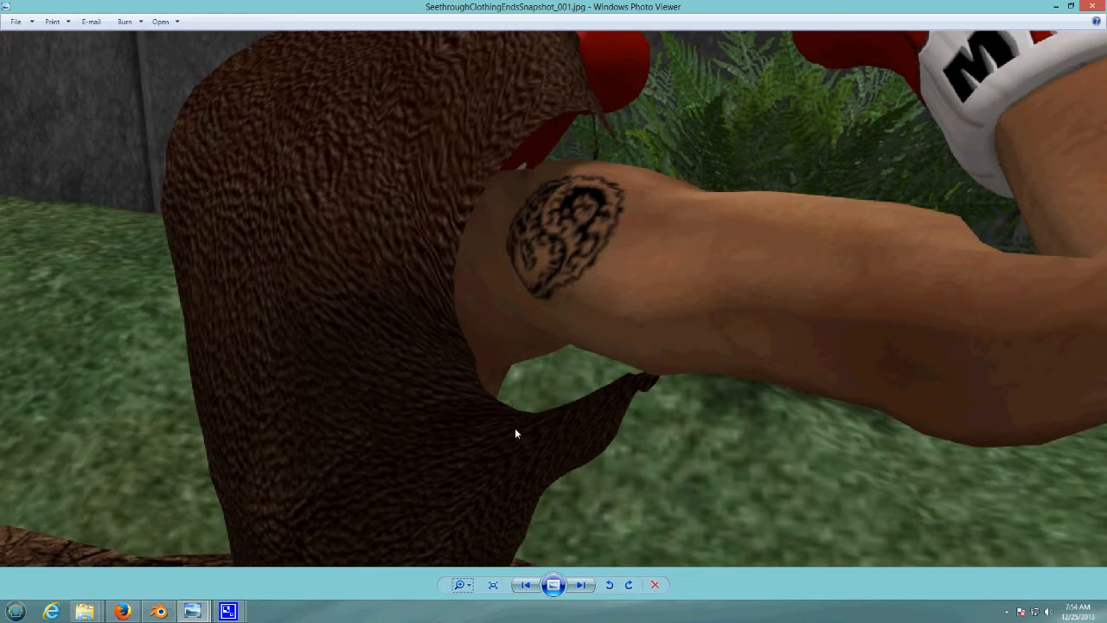
mouse_move(643, 388)
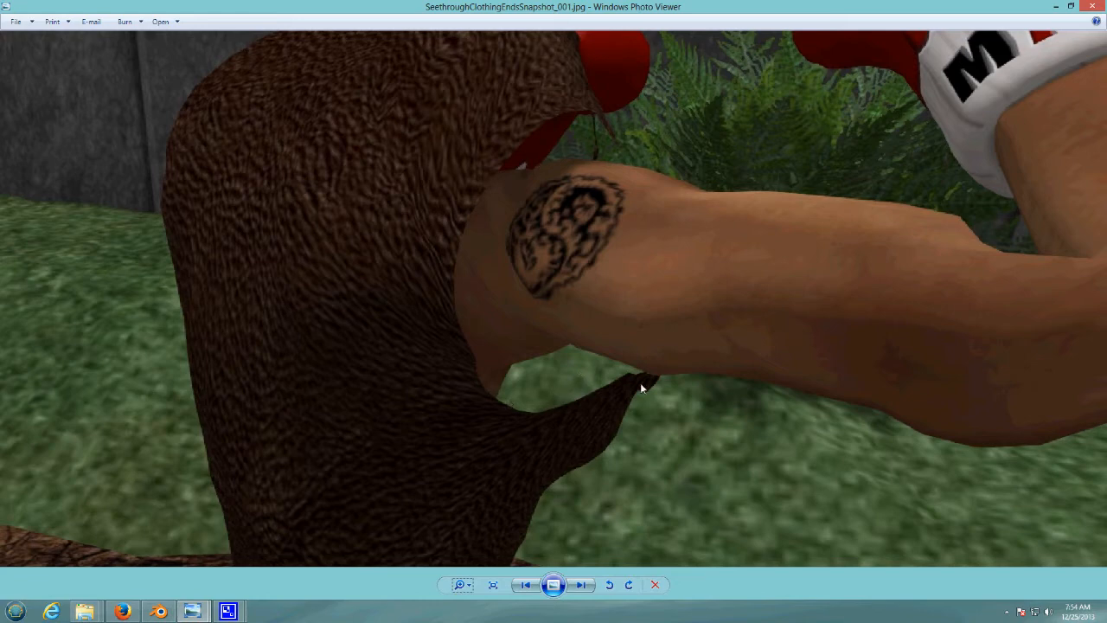
left_click(492, 585)
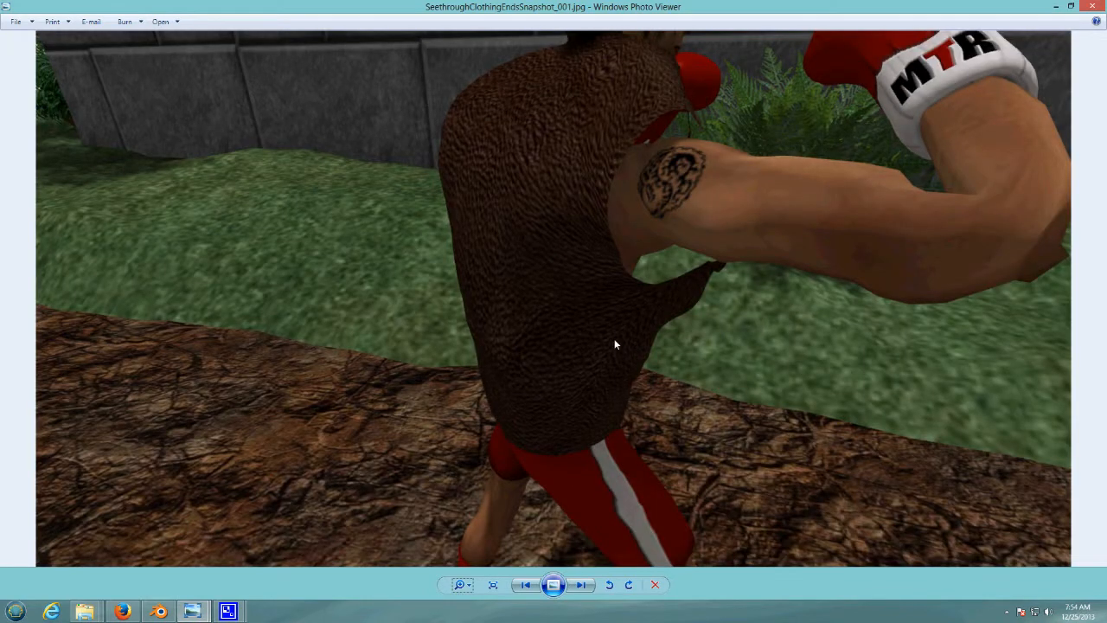
mouse_move(536, 560)
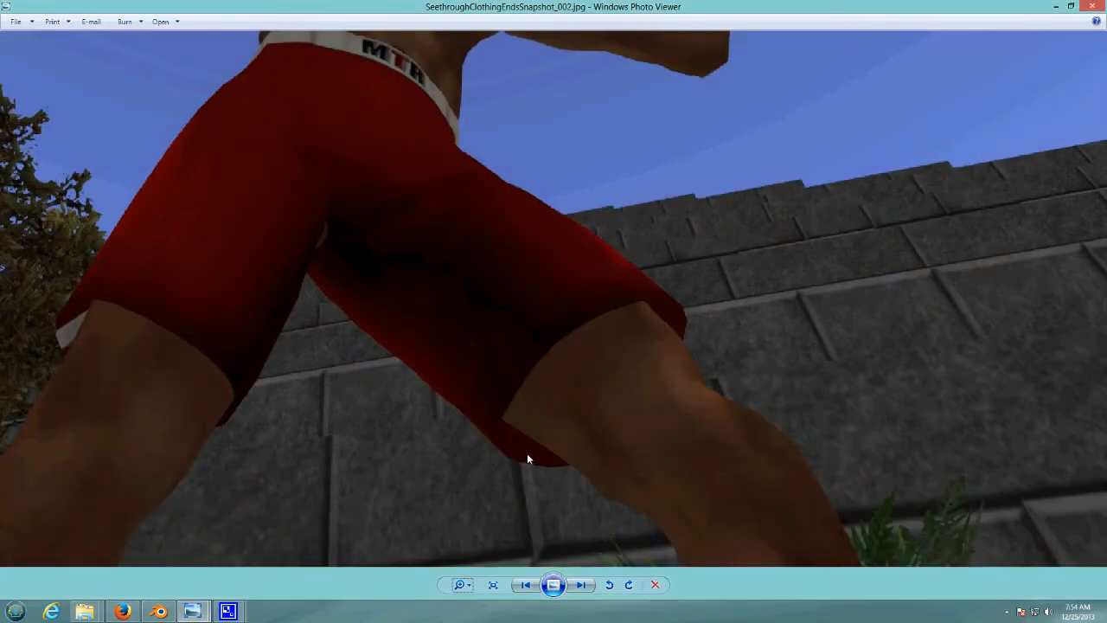
mouse_move(649, 329)
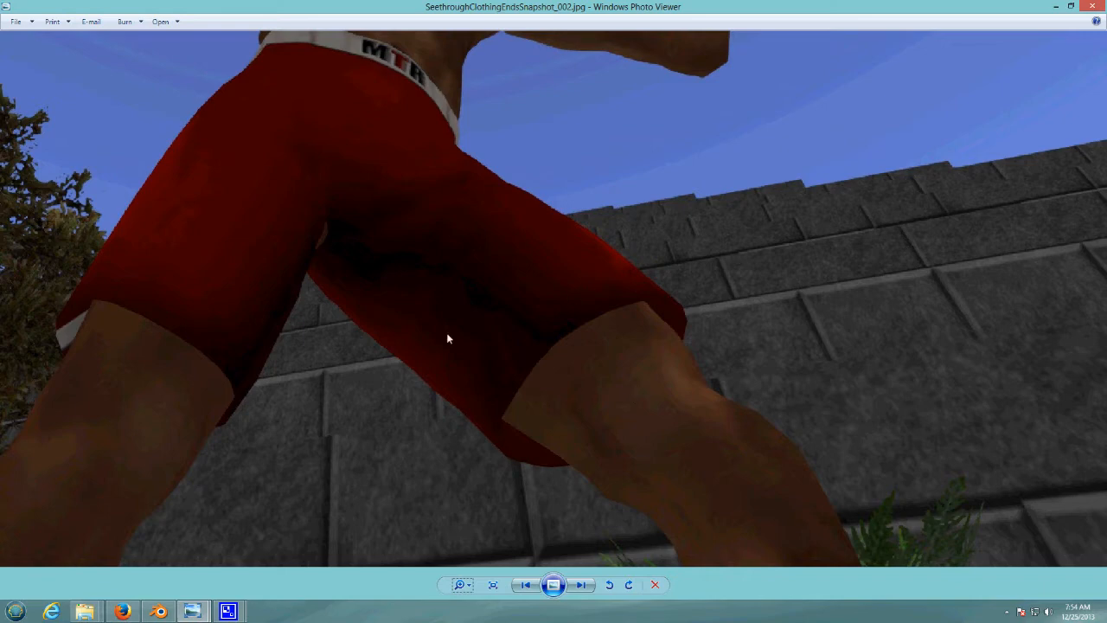
mouse_move(518, 371)
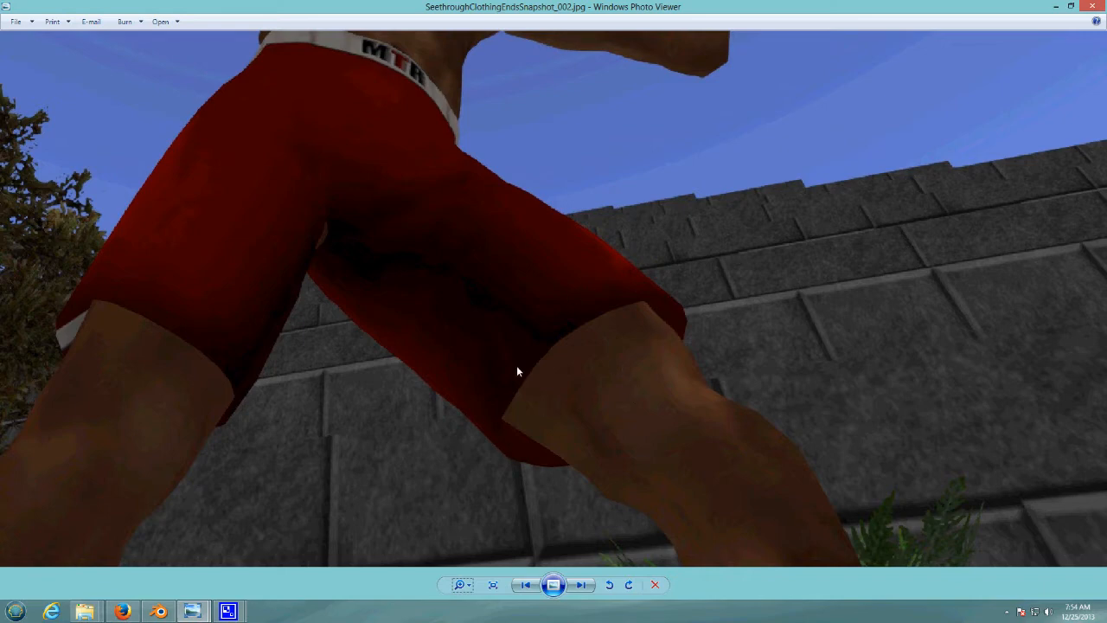
mouse_move(584, 453)
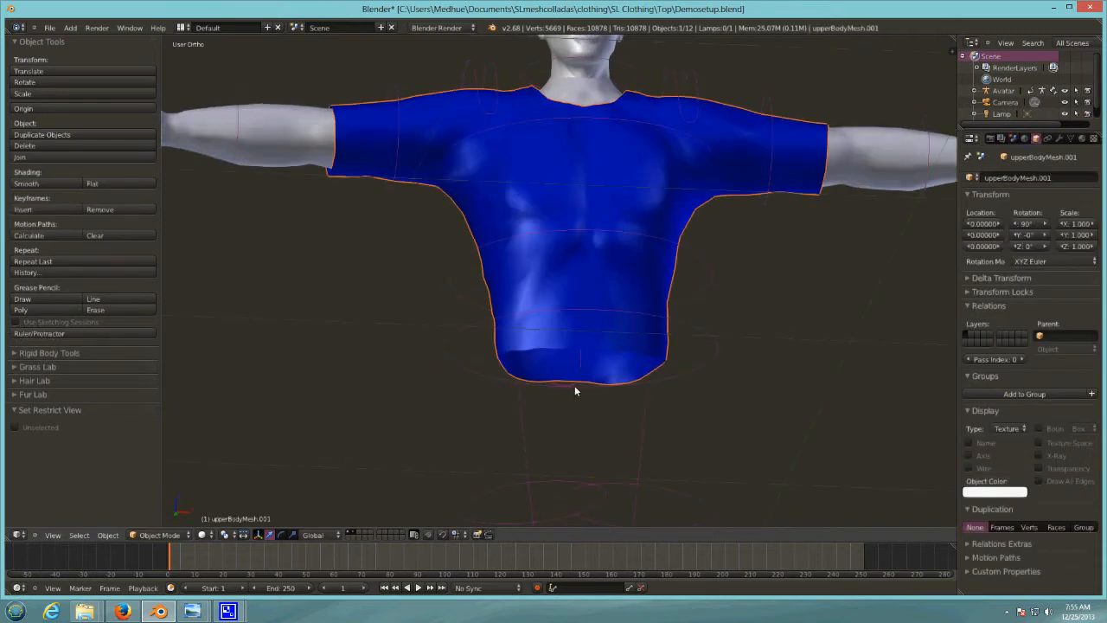
Switch the blue shirt to Edit Mode and select the bottom hem edge loop.
left_click(159, 534)
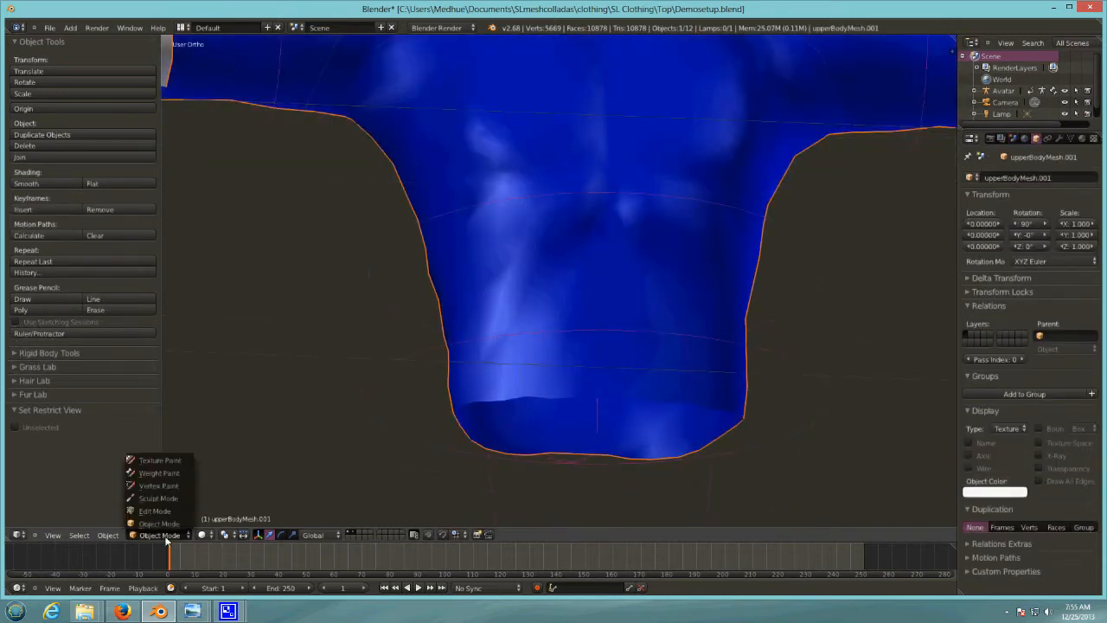
left_click(155, 510)
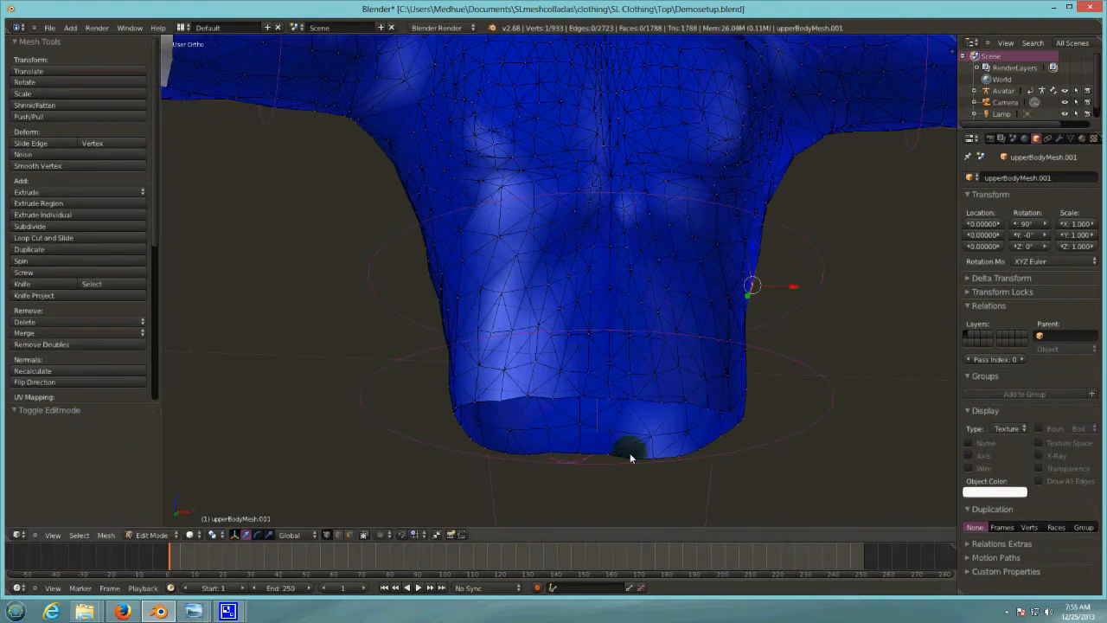
left_click(606, 420)
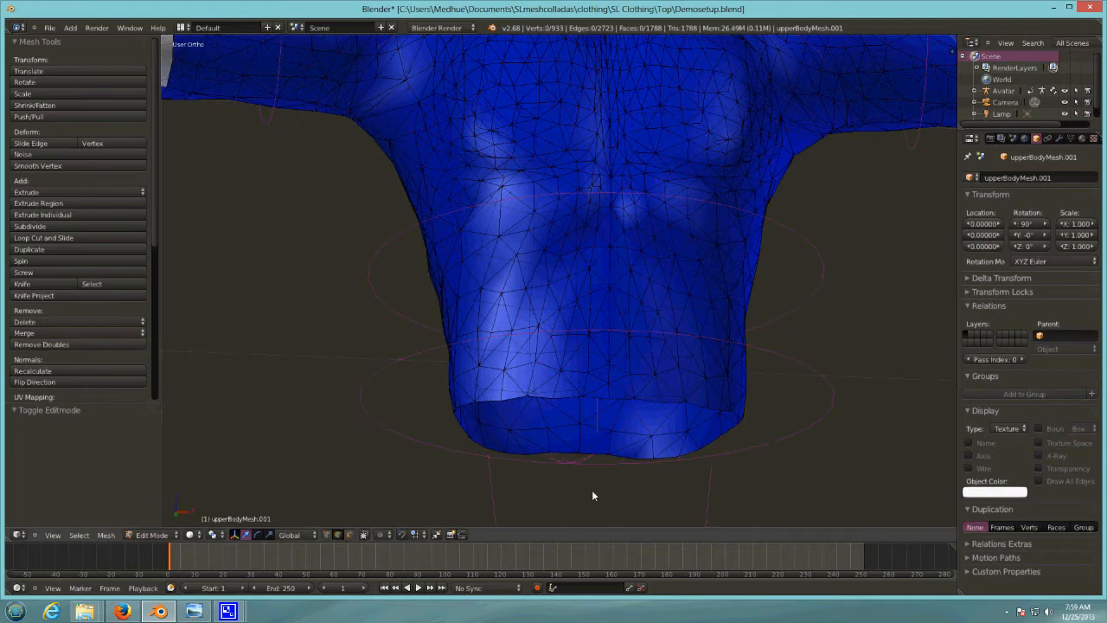
left_click(595, 400)
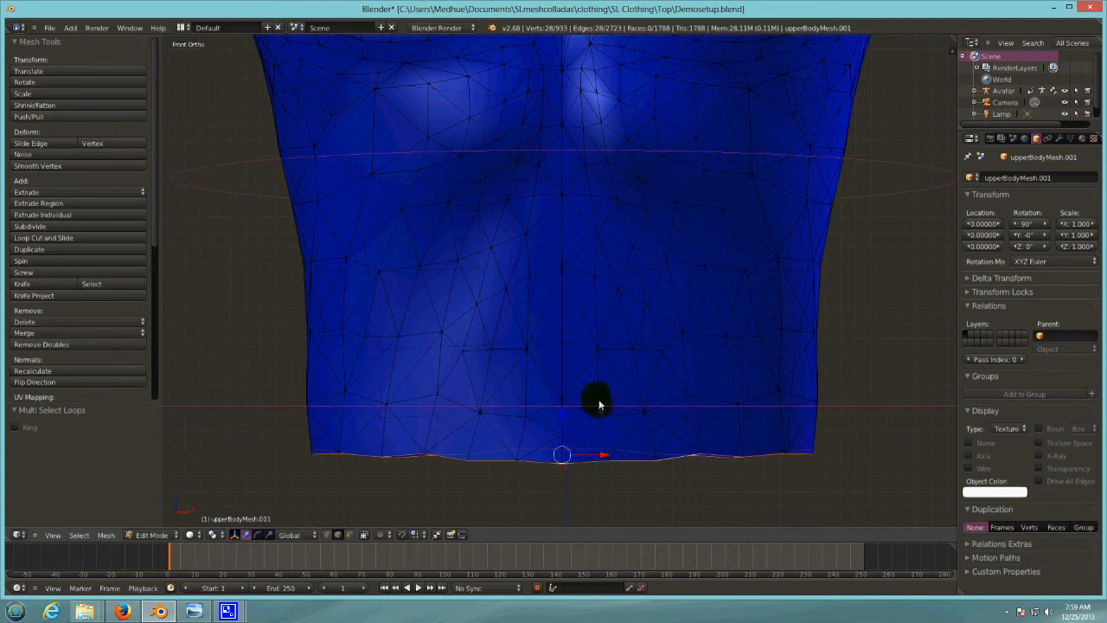
mouse_move(613, 435)
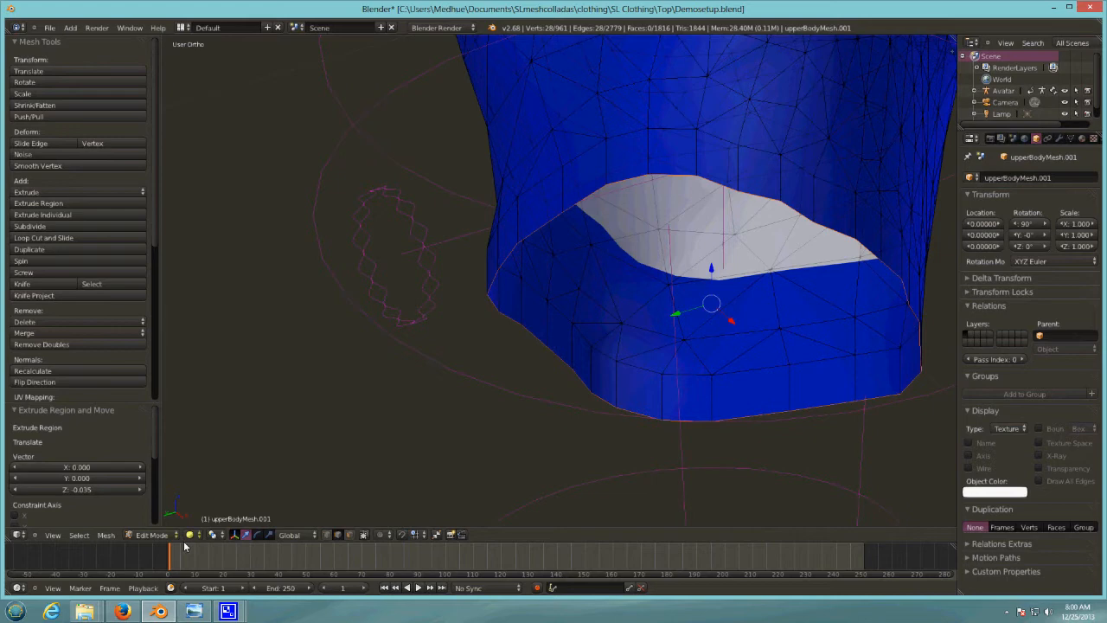
Snap the 3D cursor back to the scene centre.
left_click(106, 535)
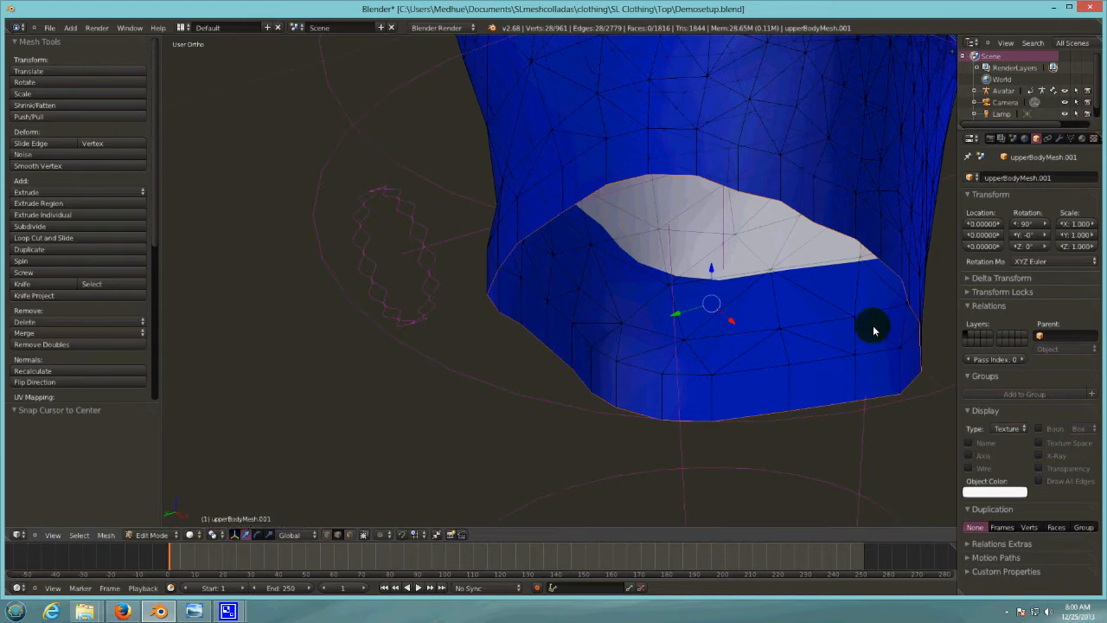
mouse_move(888, 173)
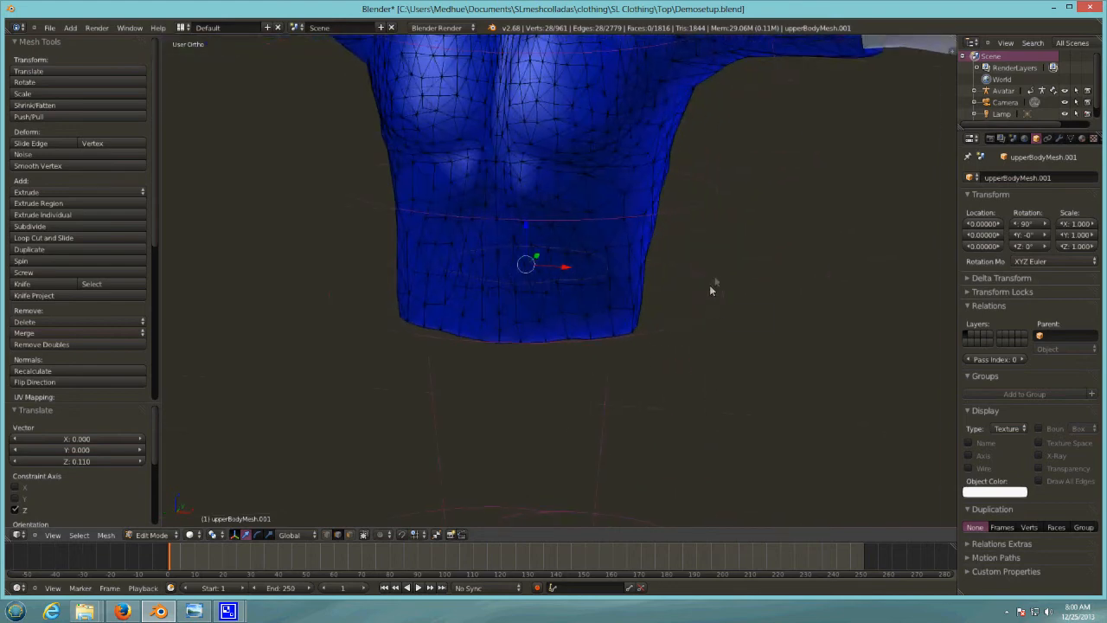
mouse_move(618, 408)
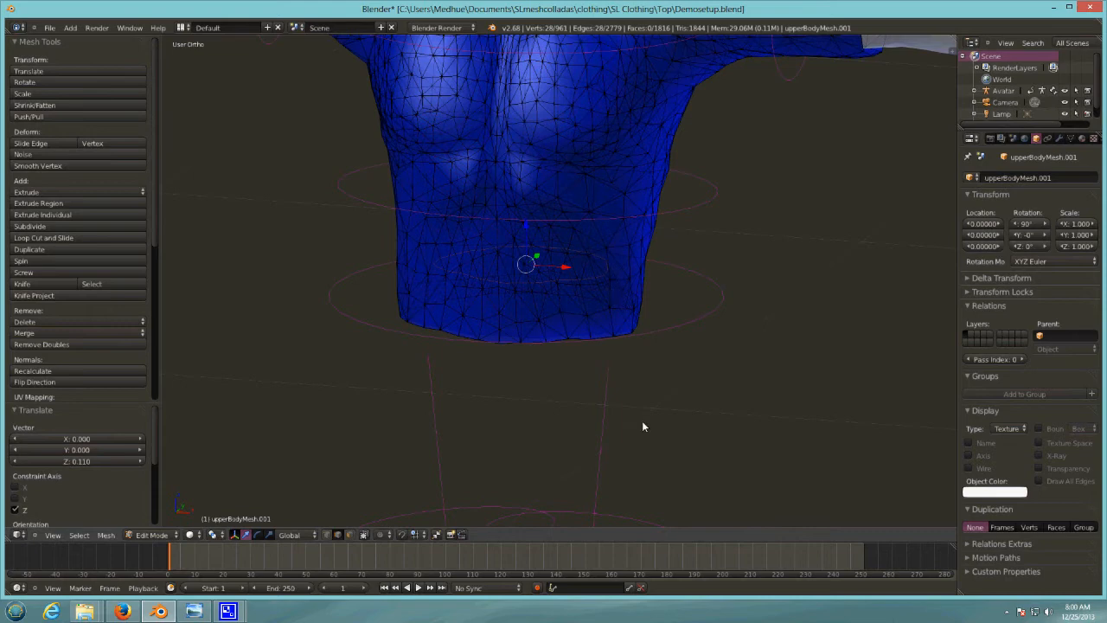
mouse_move(581, 390)
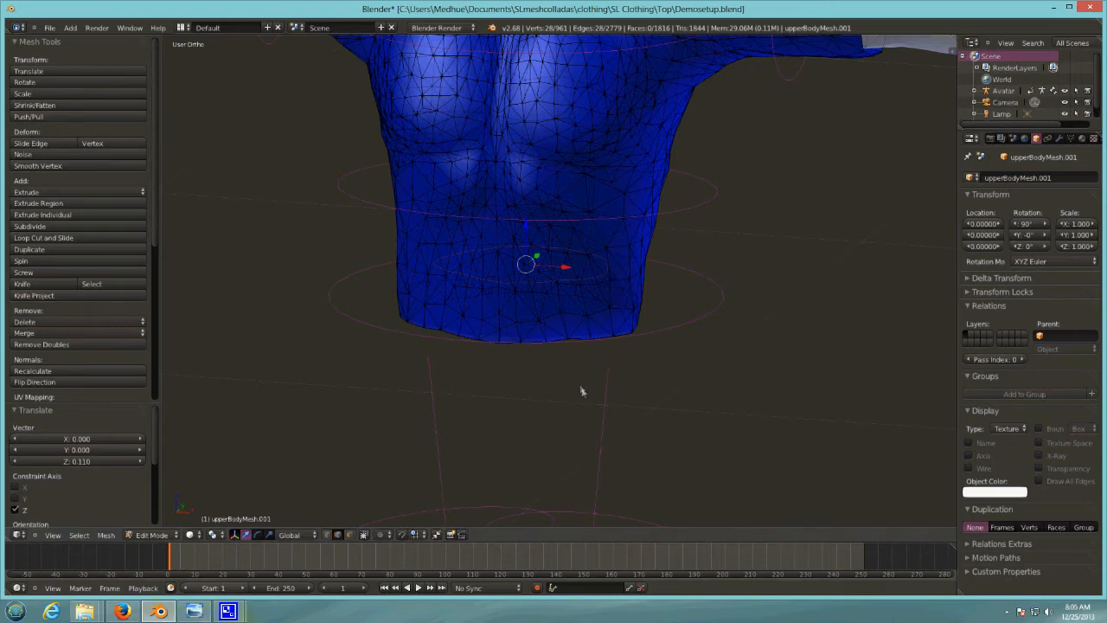
mouse_move(741, 301)
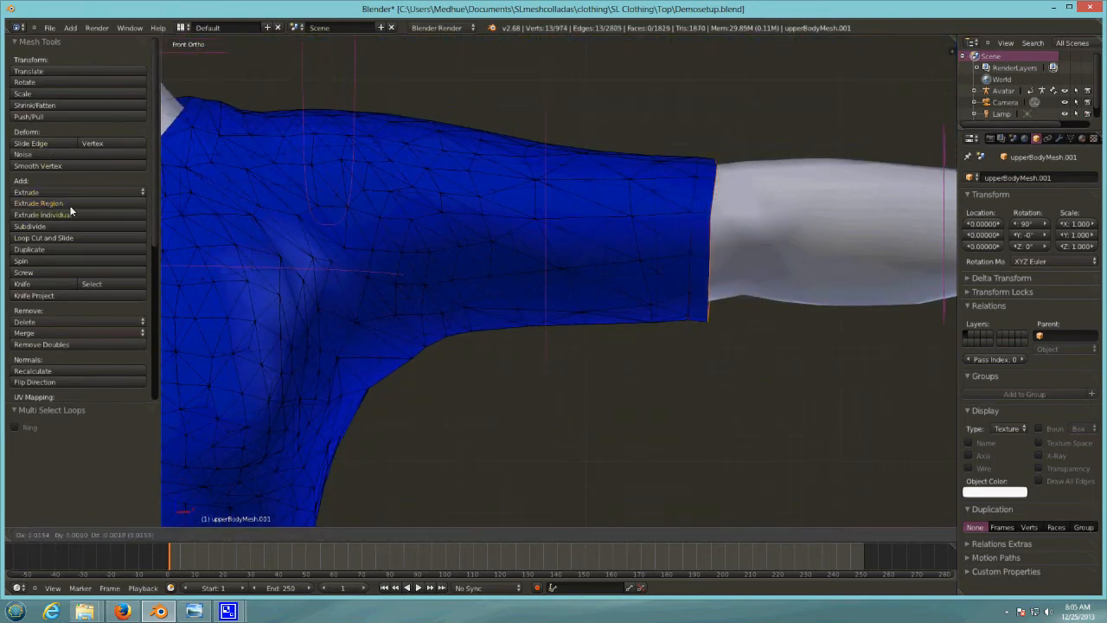
Extrude the sleeve cuff loop and shrink the new ring inward.
left_click(38, 202)
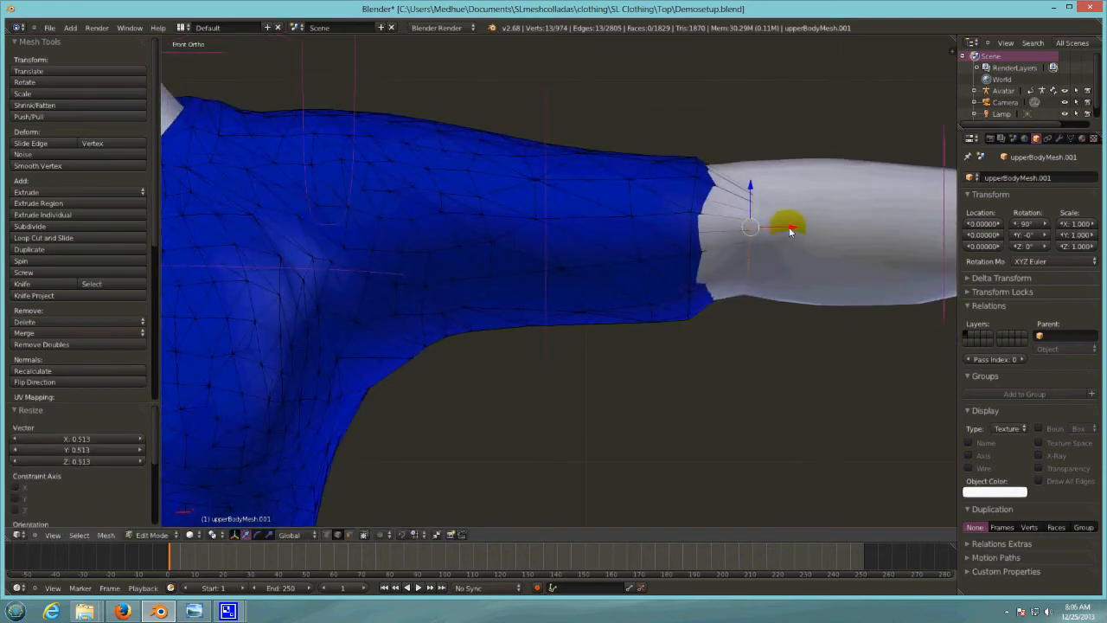
left_click_drag(787, 225, 644, 229)
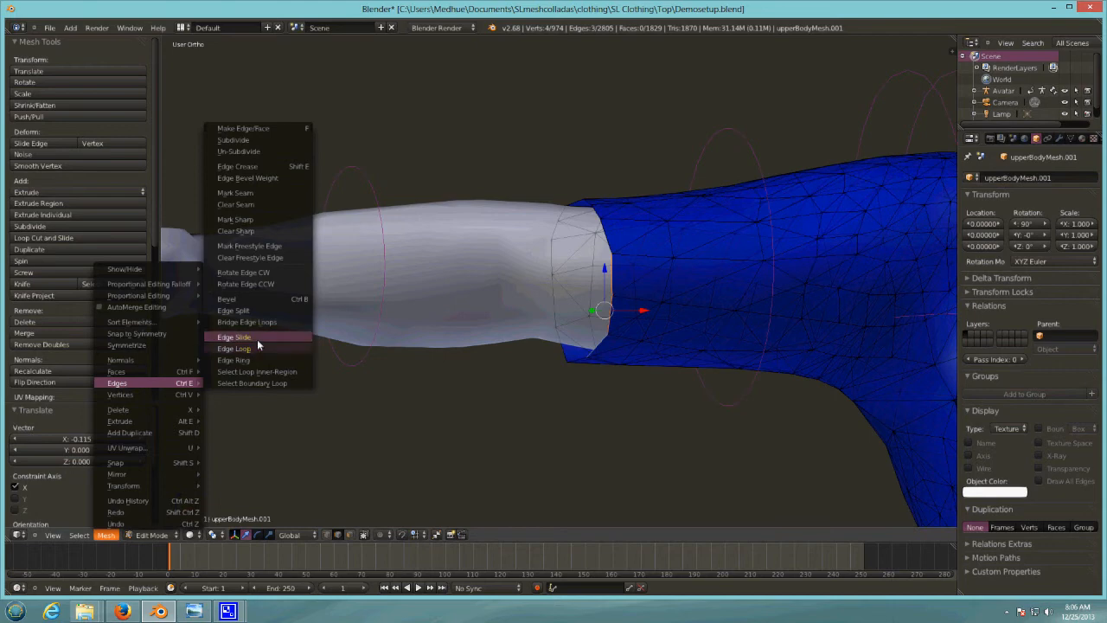
Edge-slide the second sleeve's extruded cuff ring along the sleeve.
left_click(234, 348)
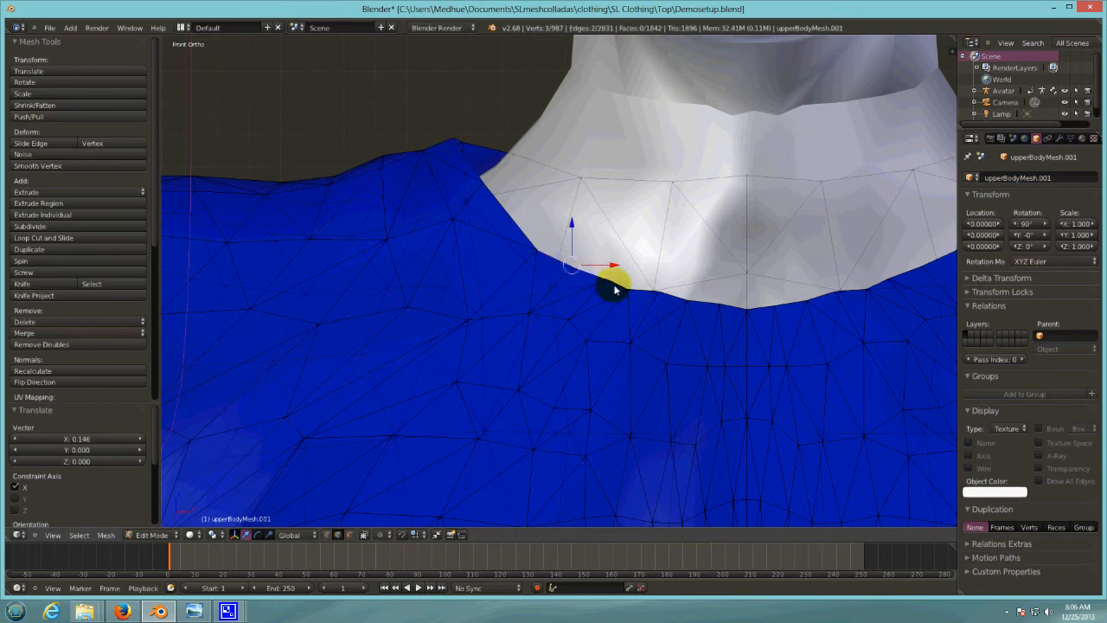
Select and extrude the neck opening loop, then orbit to inspect the collar.
left_click(705, 320)
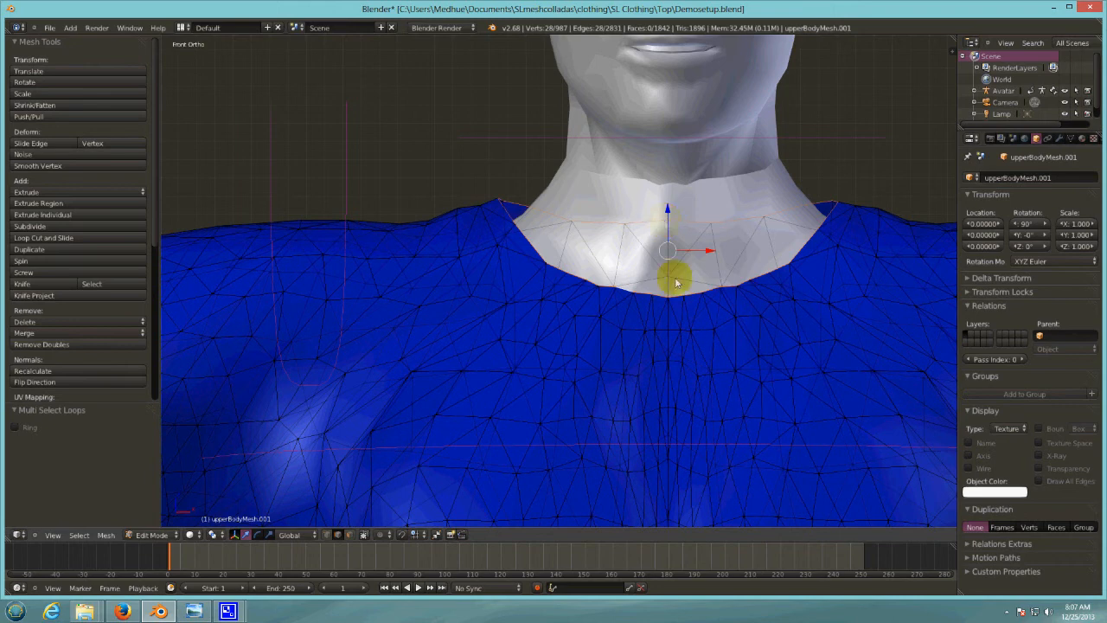
left_click(38, 204)
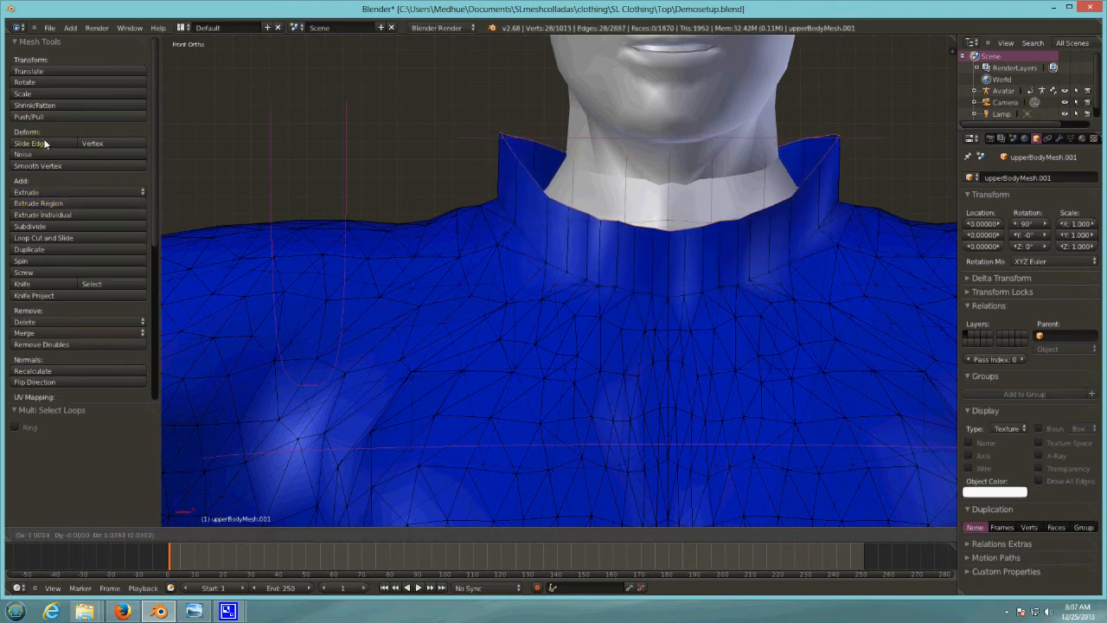
left_click(38, 203)
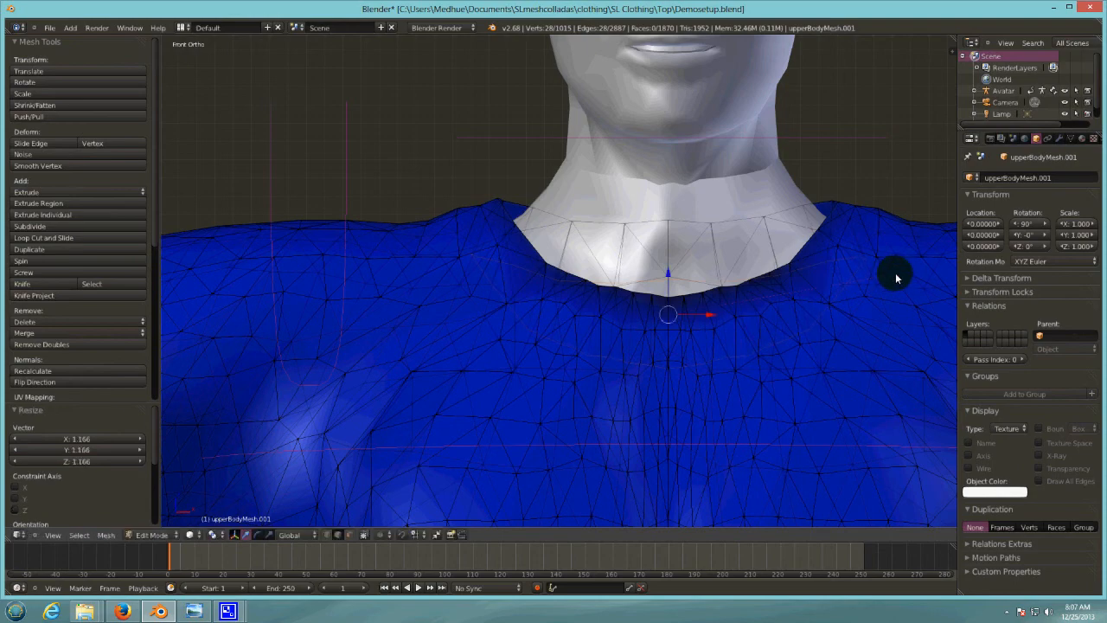
left_click_drag(896, 277, 783, 400)
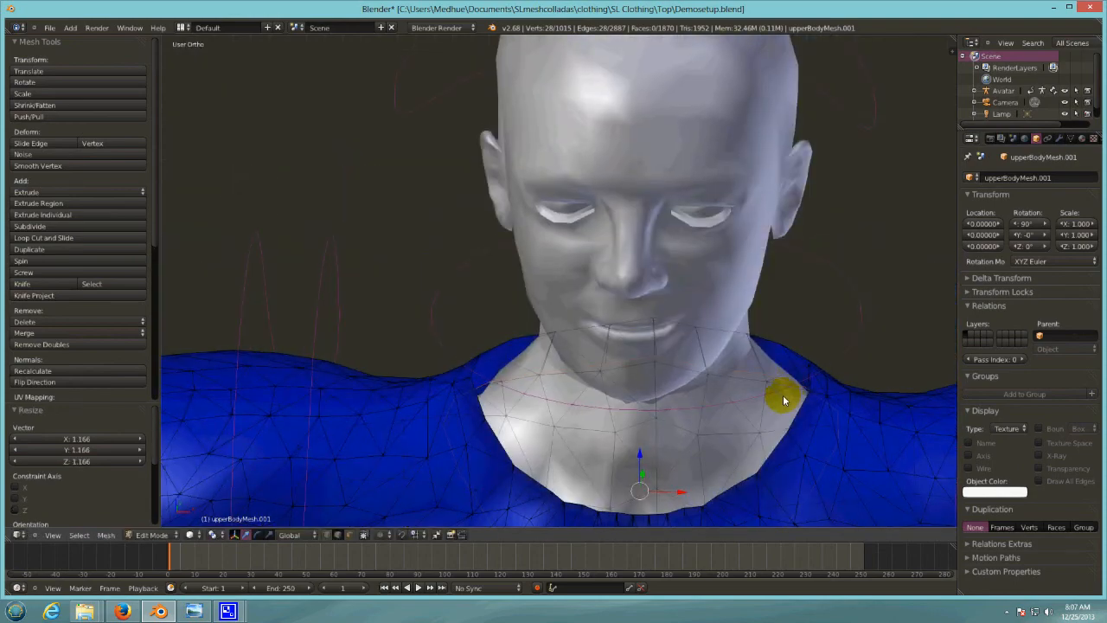